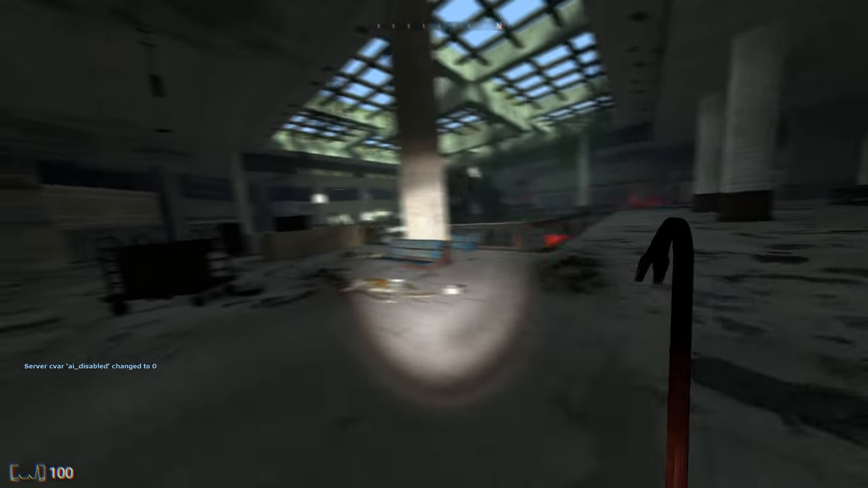
pyautogui.moveTo(434, 244)
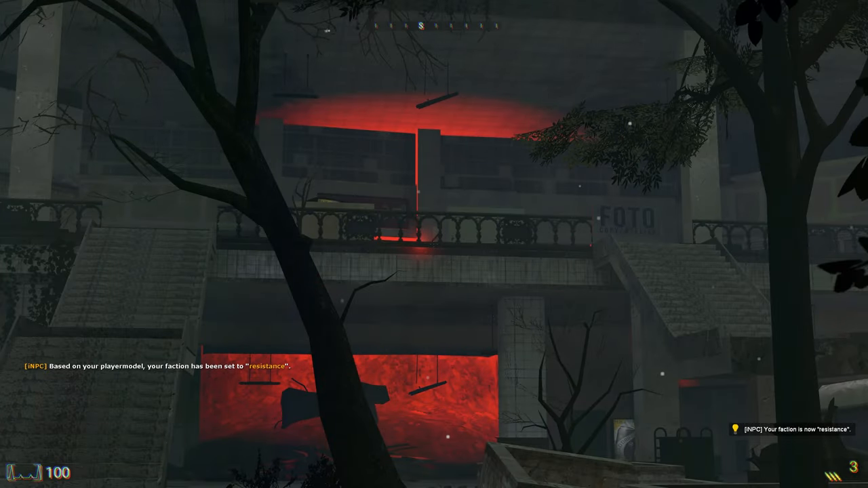
pyautogui.moveTo(434, 244)
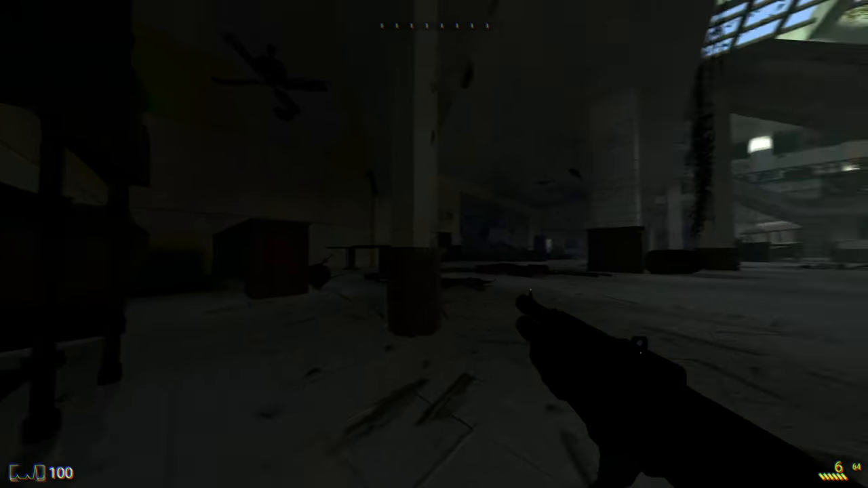
pyautogui.moveTo(435, 244)
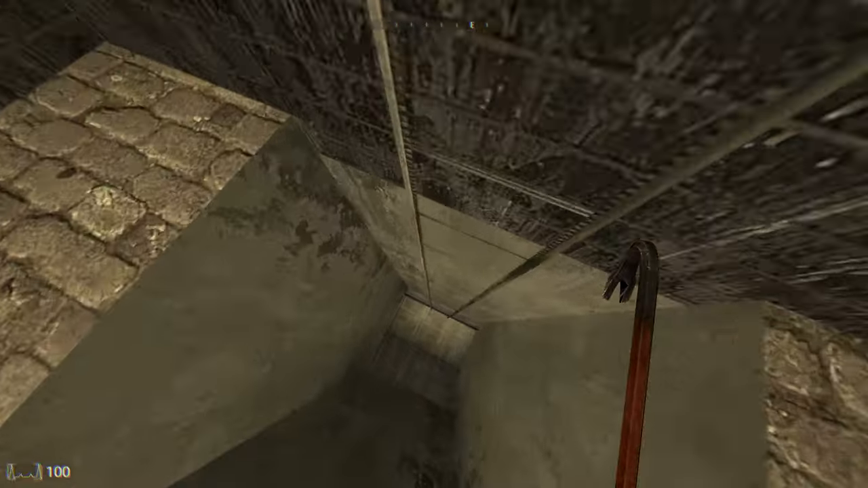
pyautogui.moveTo(434, 244)
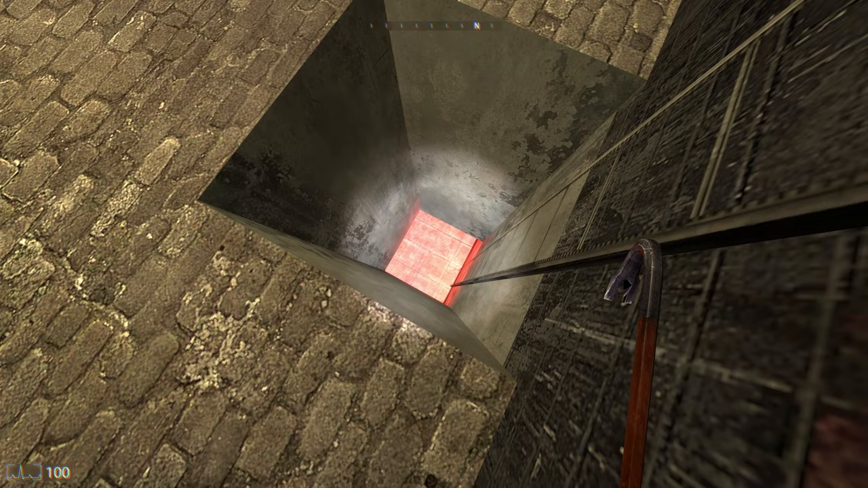
# Step: Briefly bring up the spawn menu while descending the shaft into the red-lit passage
pyautogui.press('q')
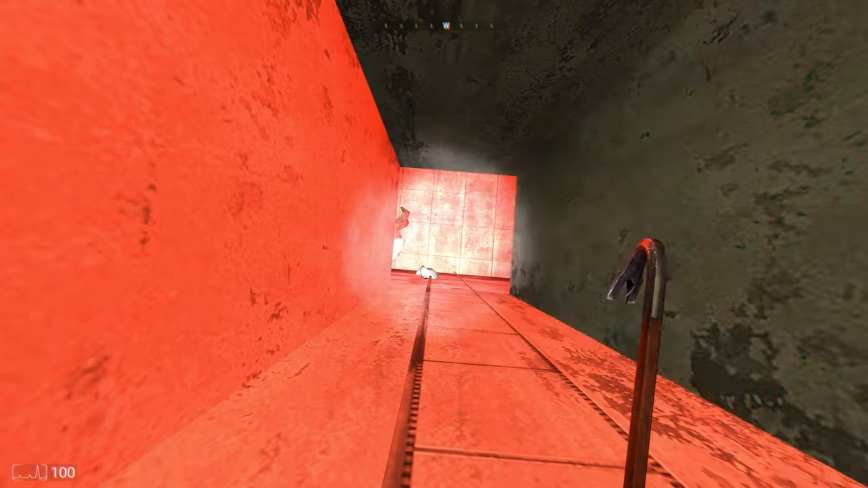
pyautogui.moveTo(434, 244)
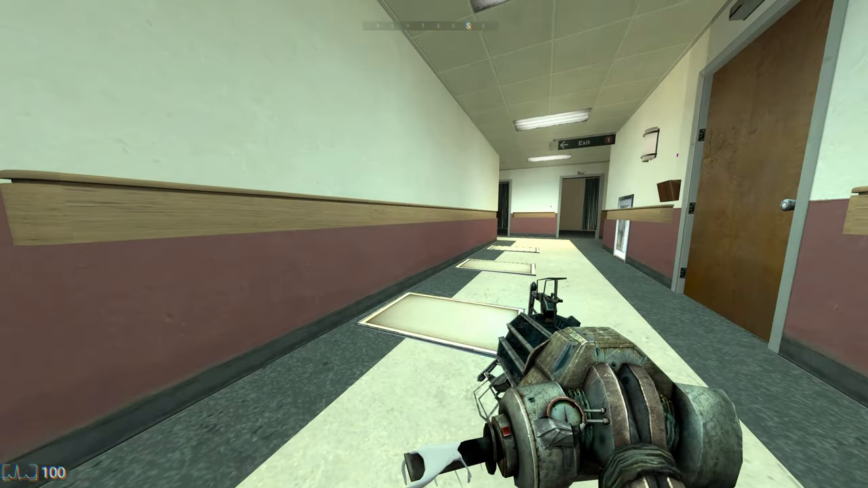
# Step: Browse the NPCs list in the spawn menu before heading to the hospital elevator
pyautogui.press('q')
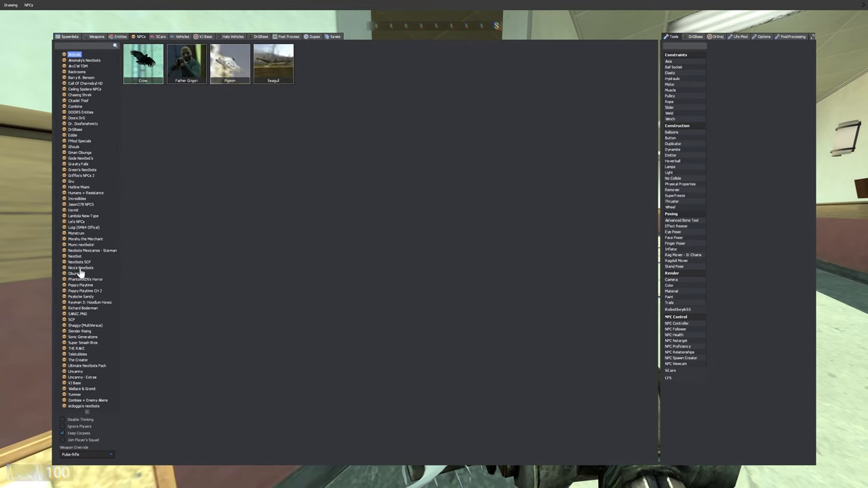
pyautogui.click(78, 263)
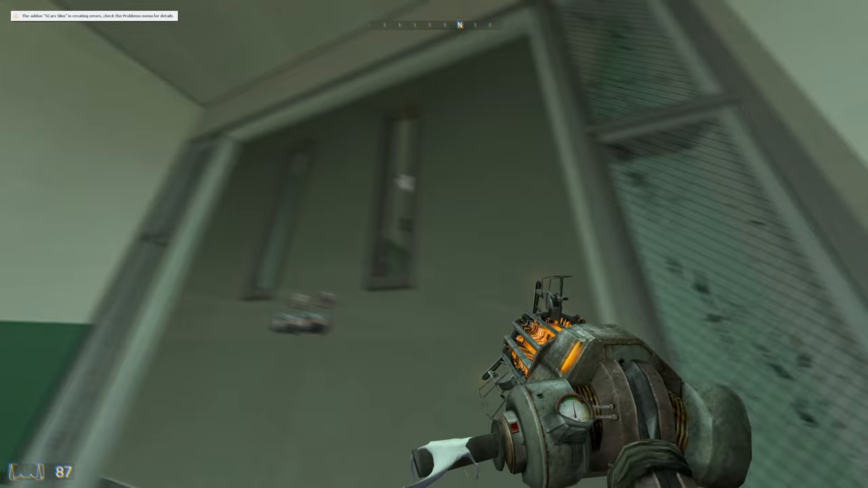
pyautogui.moveTo(434, 244)
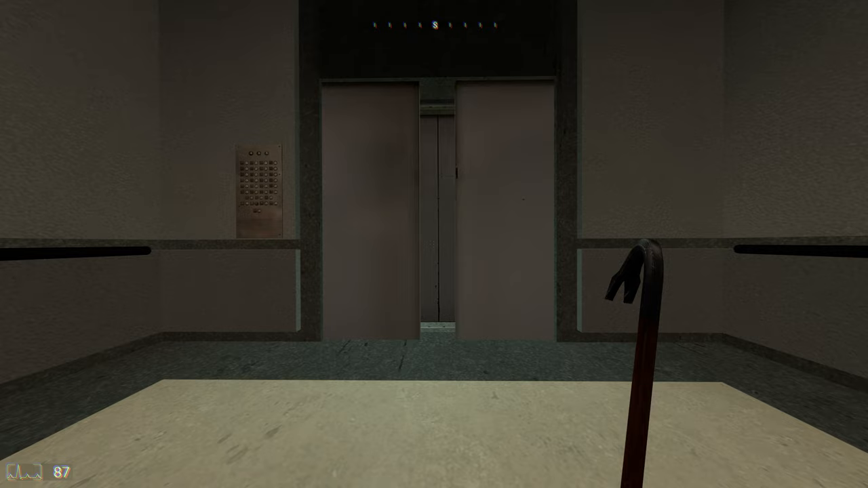
# Step: Run forward past the grinning nextbot faces, checking the spawn menu twice, to the double doors
pyautogui.press('w')
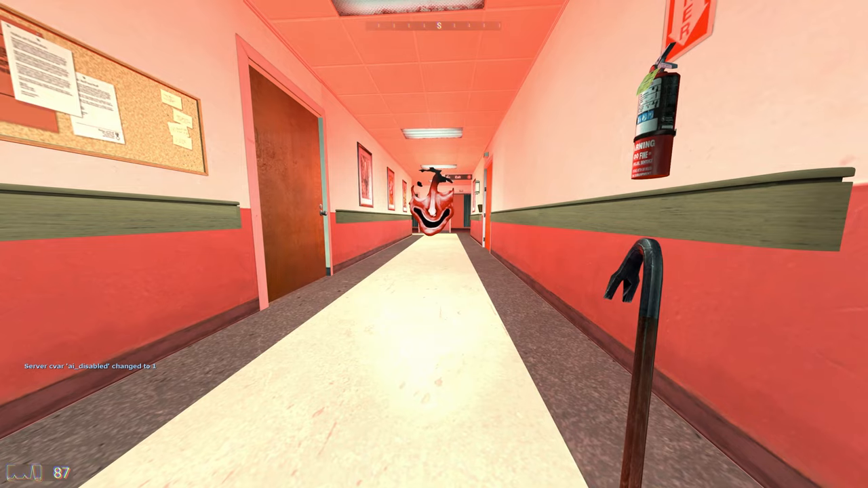
pyautogui.press('q')
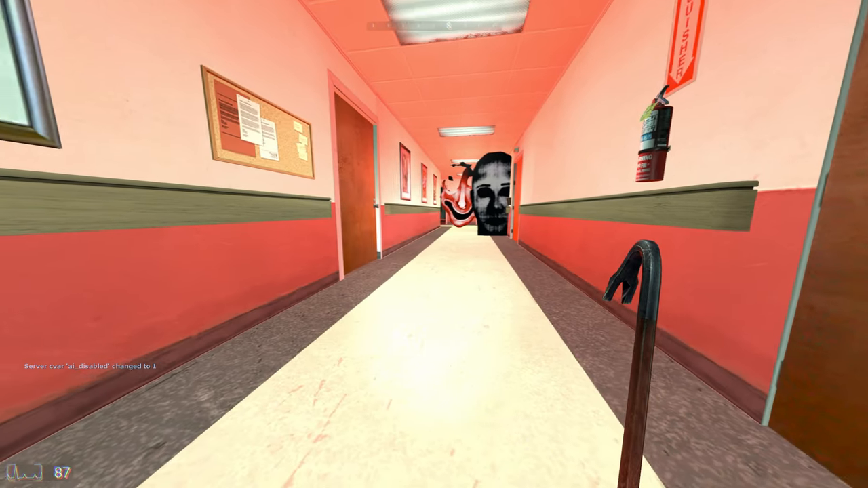
pyautogui.moveTo(611, 244)
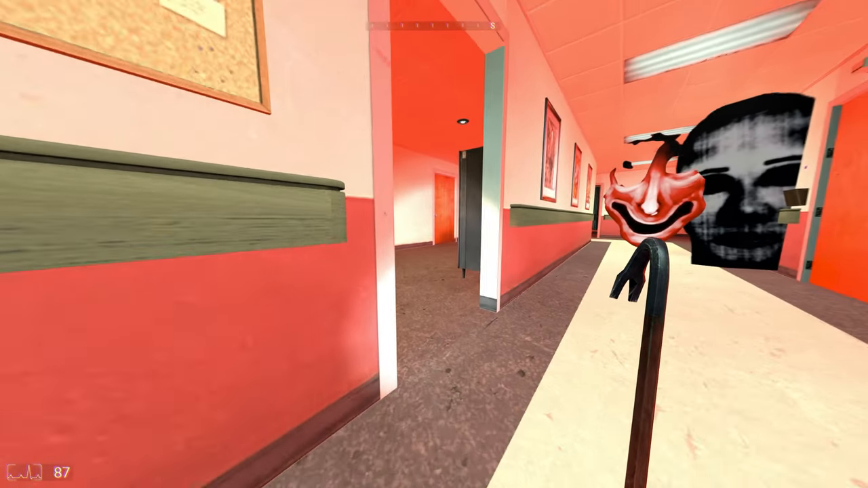
pyautogui.moveTo(434, 245)
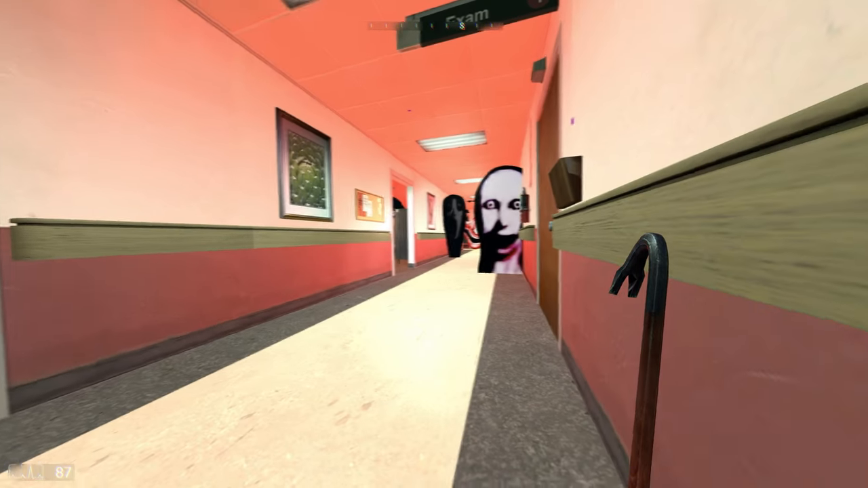
pyautogui.press('q')
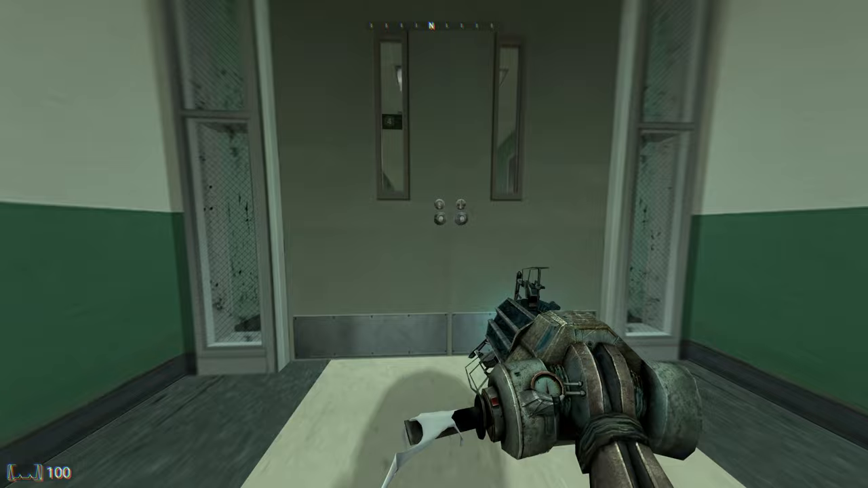
pyautogui.moveTo(434, 244)
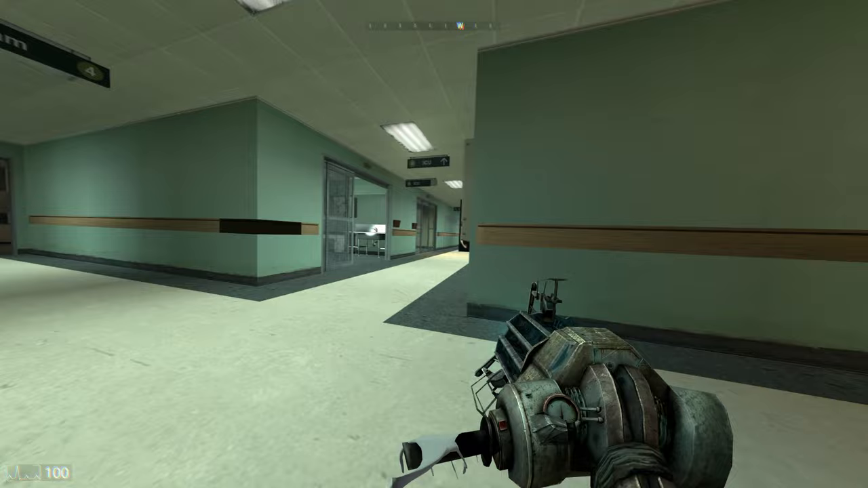
pyautogui.moveTo(434, 245)
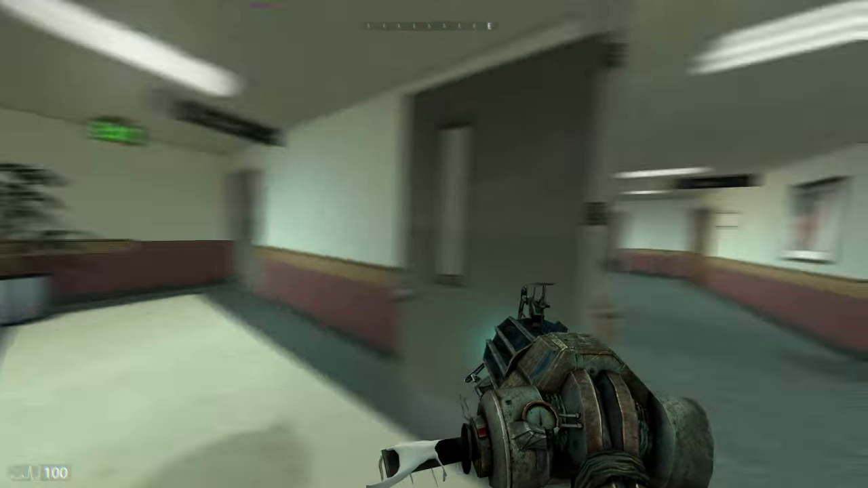
pyautogui.moveTo(434, 244)
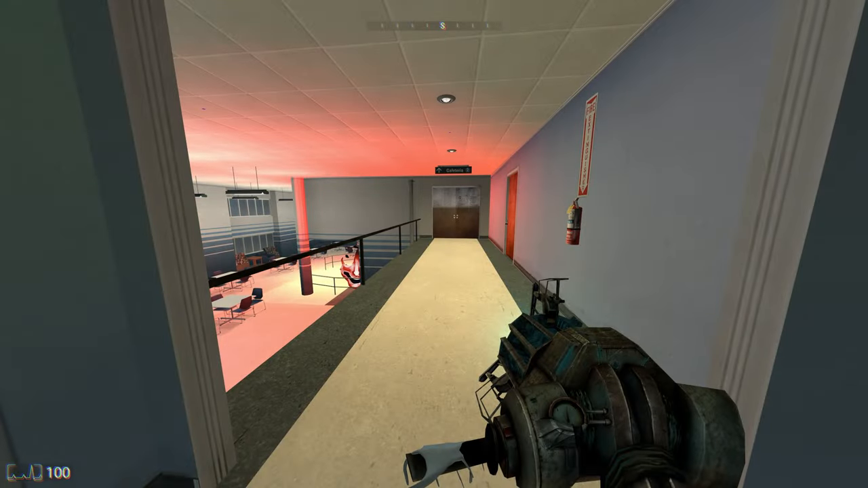
pyautogui.moveTo(271, 244)
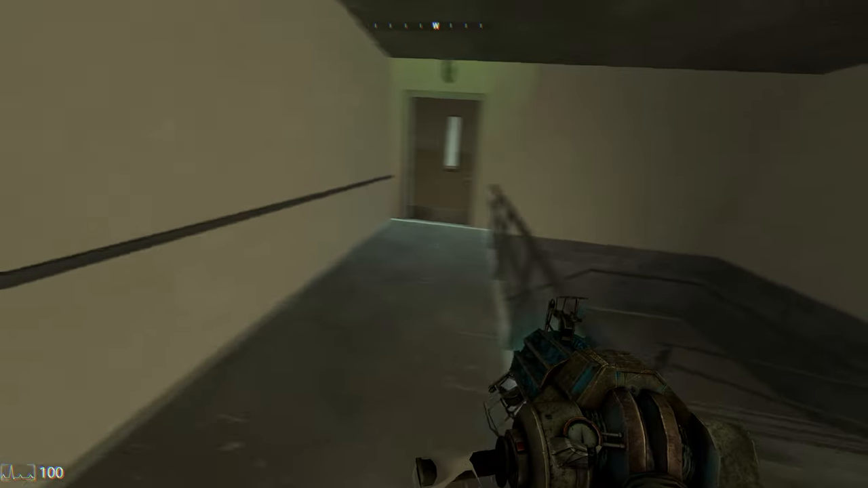
pyautogui.moveTo(434, 244)
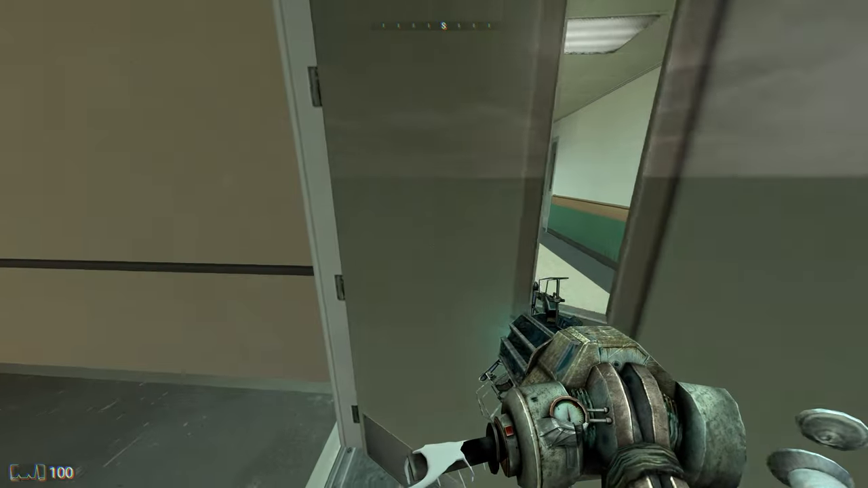
pyautogui.moveTo(434, 244)
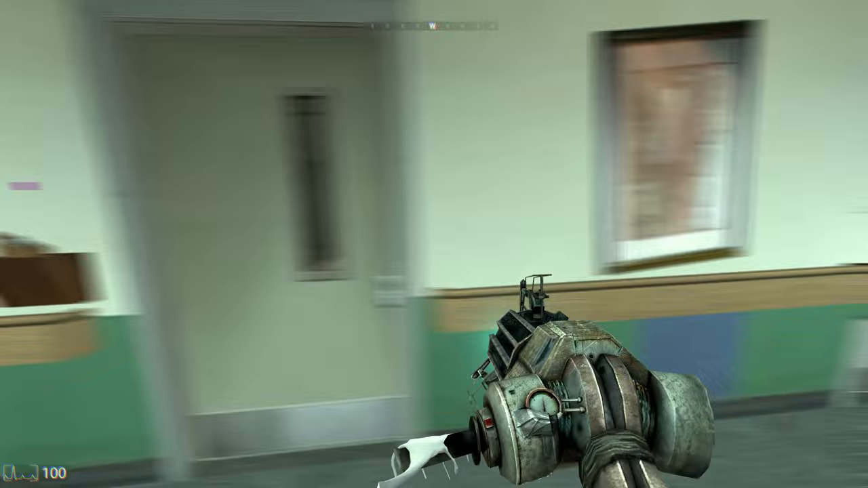
pyautogui.moveTo(434, 244)
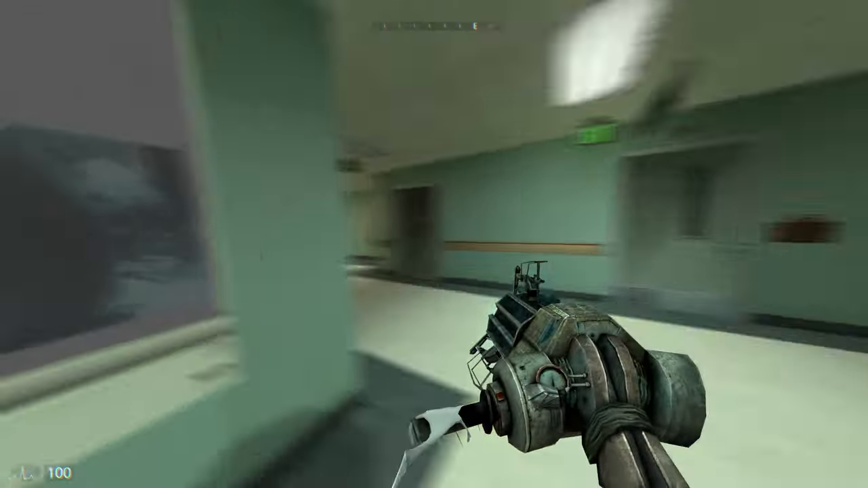
pyautogui.moveTo(434, 245)
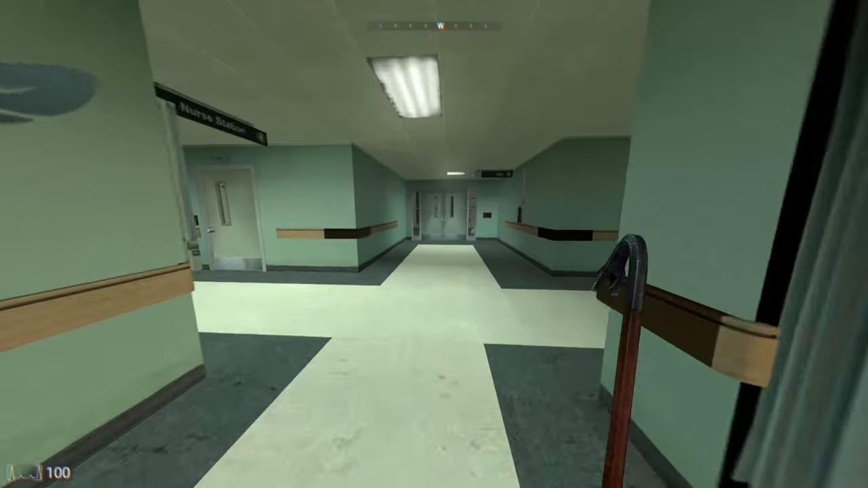
# Step: Sprint through the green hospital wards past the nurse station to the MERCY corridor
pyautogui.press('w')
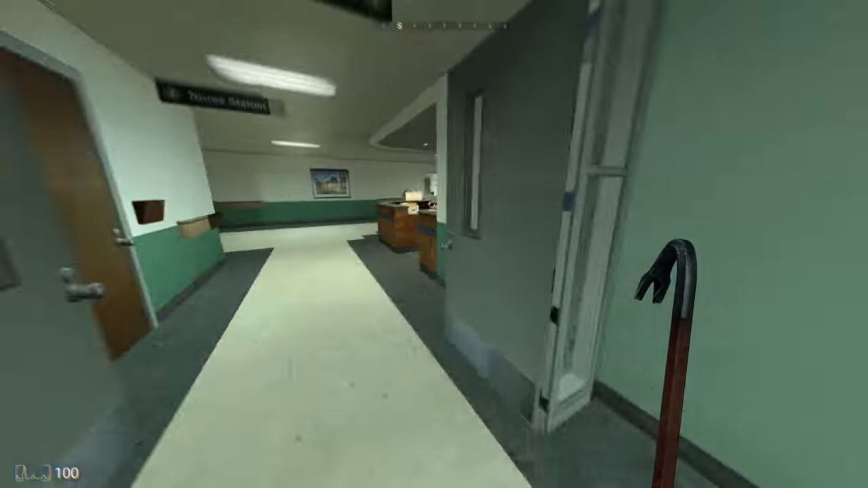
pyautogui.moveTo(434, 244)
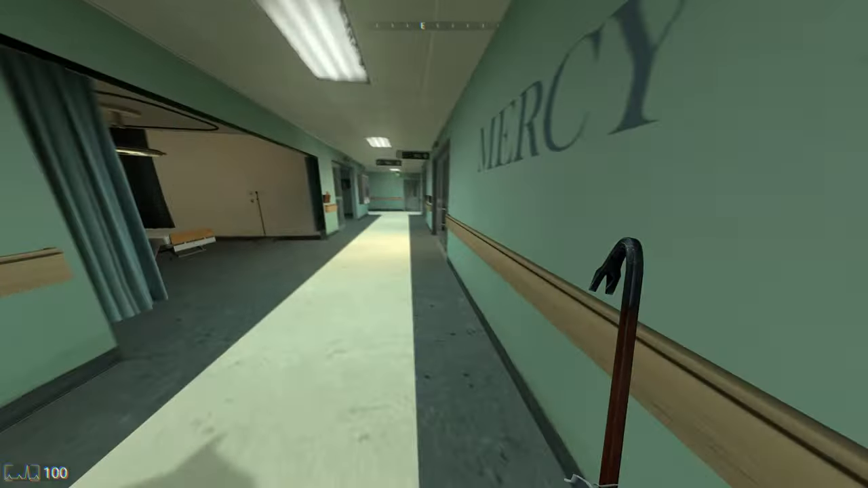